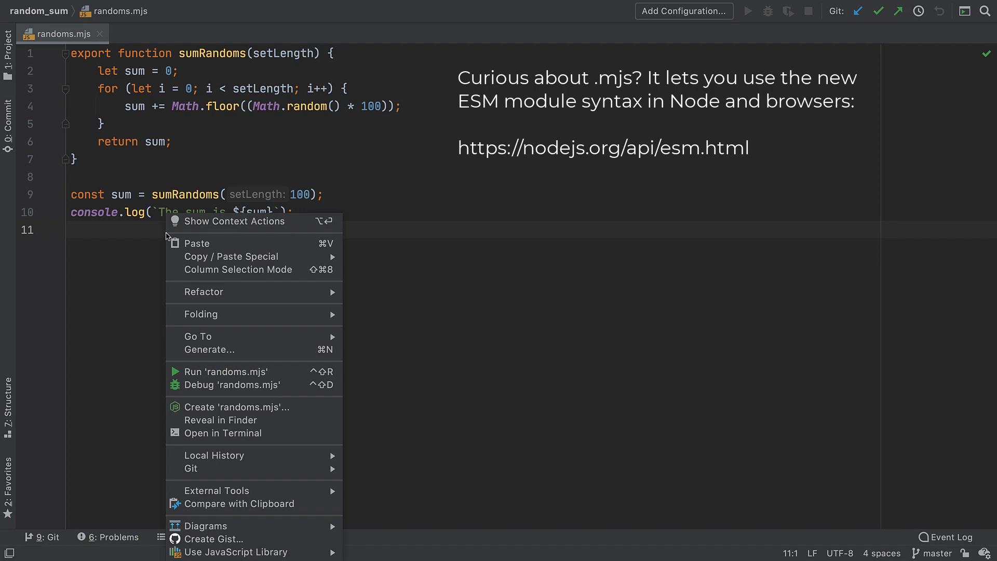
{"action": "mouse_move", "coordinate": [242, 371]}
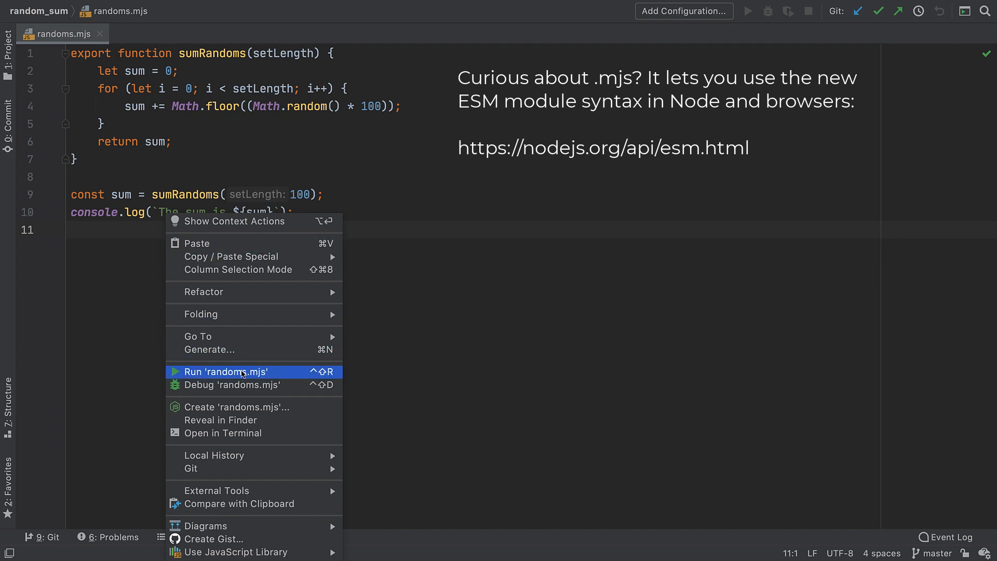
{"action": "mouse_move", "coordinate": [327, 373]}
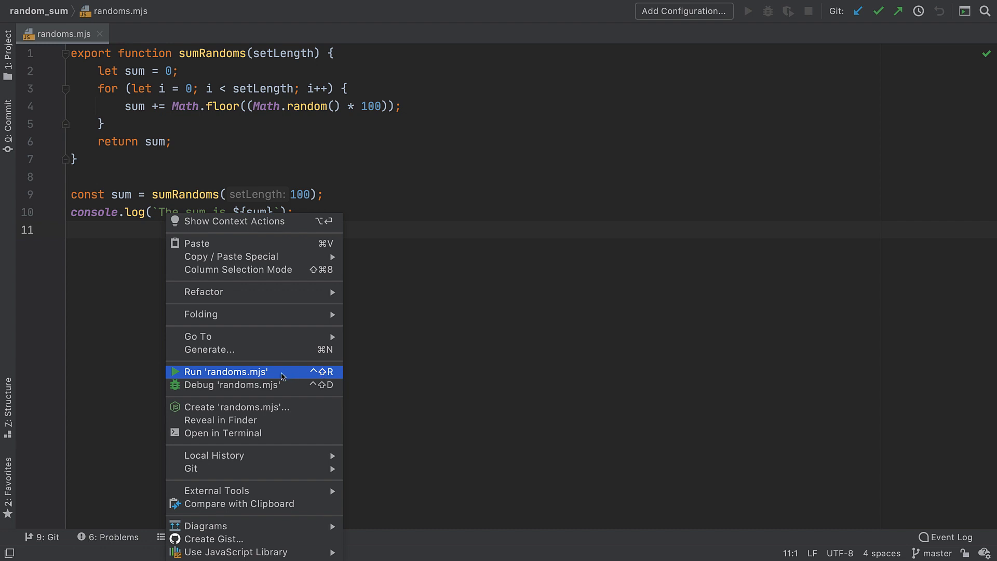
Step: Run randoms.mjs with Node from the context menu, producing 'The sum is 4678'
{"action": "left_click", "coordinate": [226, 372]}
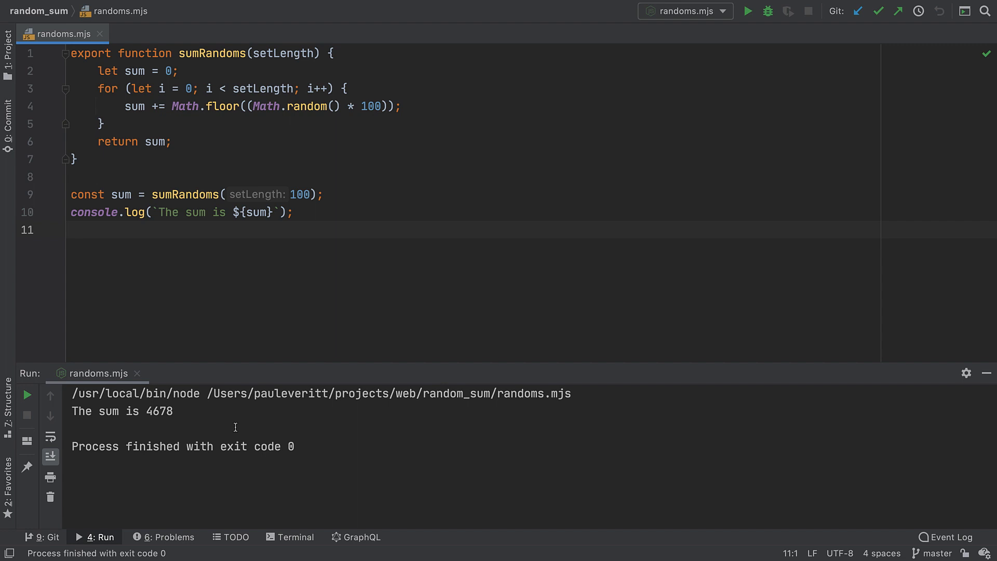
{"action": "mouse_move", "coordinate": [237, 429]}
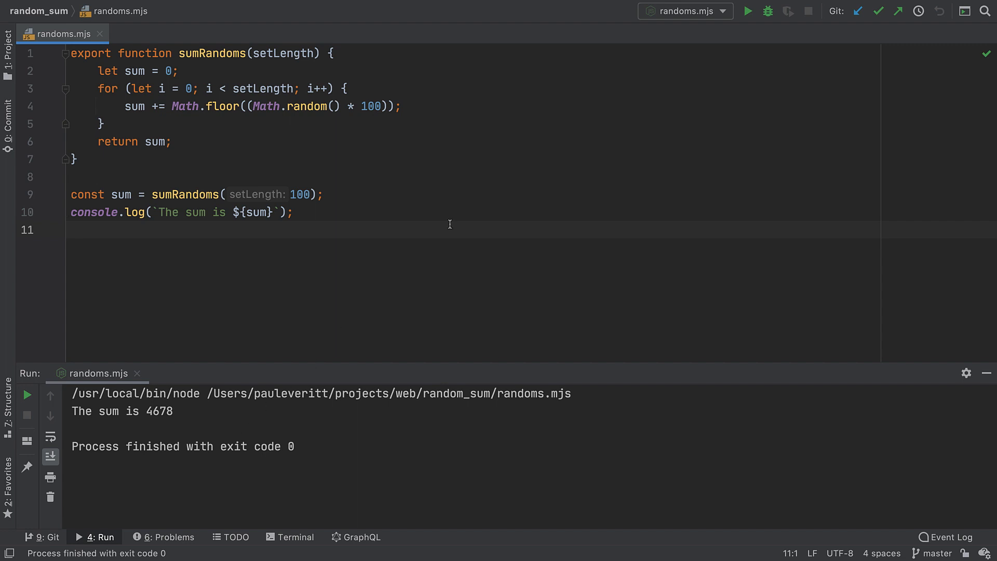
{"action": "mouse_move", "coordinate": [680, 11]}
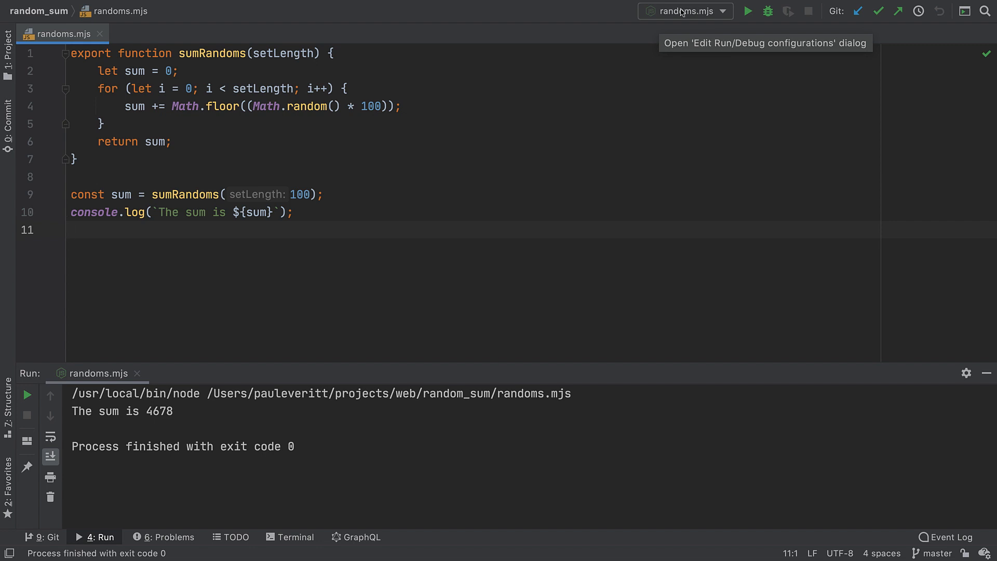
Step: Save the temporary 'randoms.mjs' run configuration as a permanent one
{"action": "left_click", "coordinate": [685, 11]}
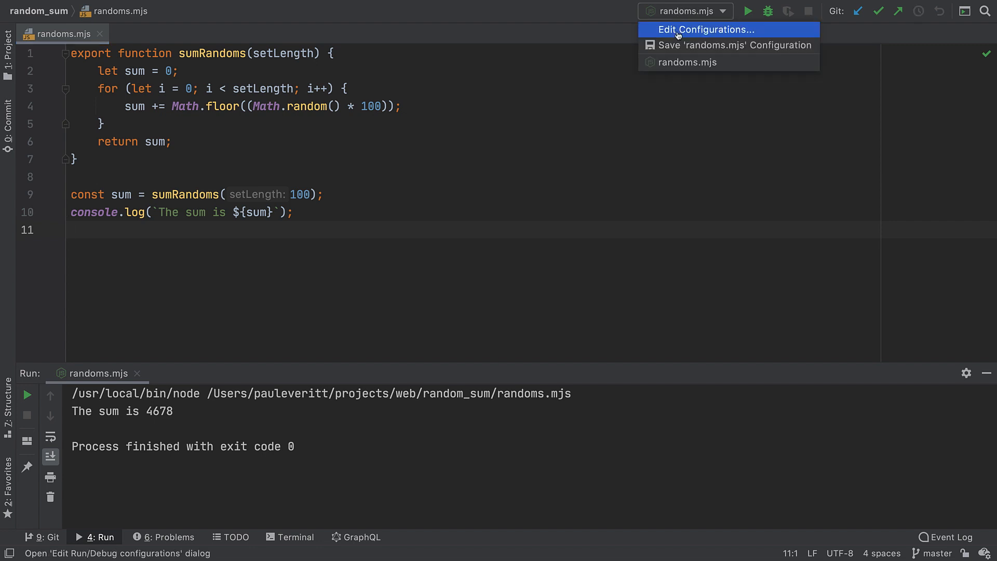
{"action": "mouse_move", "coordinate": [681, 62]}
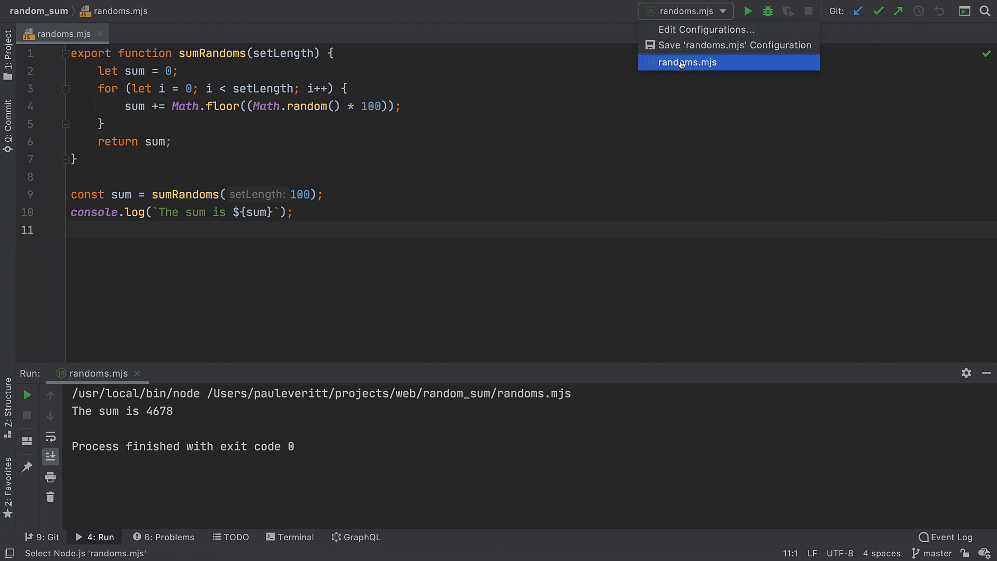
{"action": "left_click", "coordinate": [686, 62]}
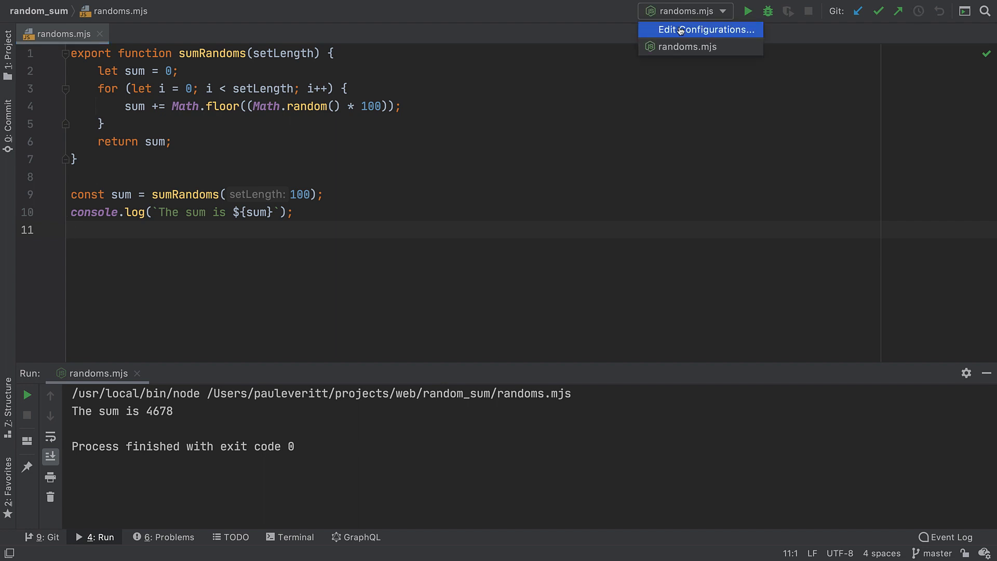
Step: Add an unnamed Node.js configuration in Run/Debug Configurations, without a JavaScript file yet
{"action": "left_click", "coordinate": [702, 29]}
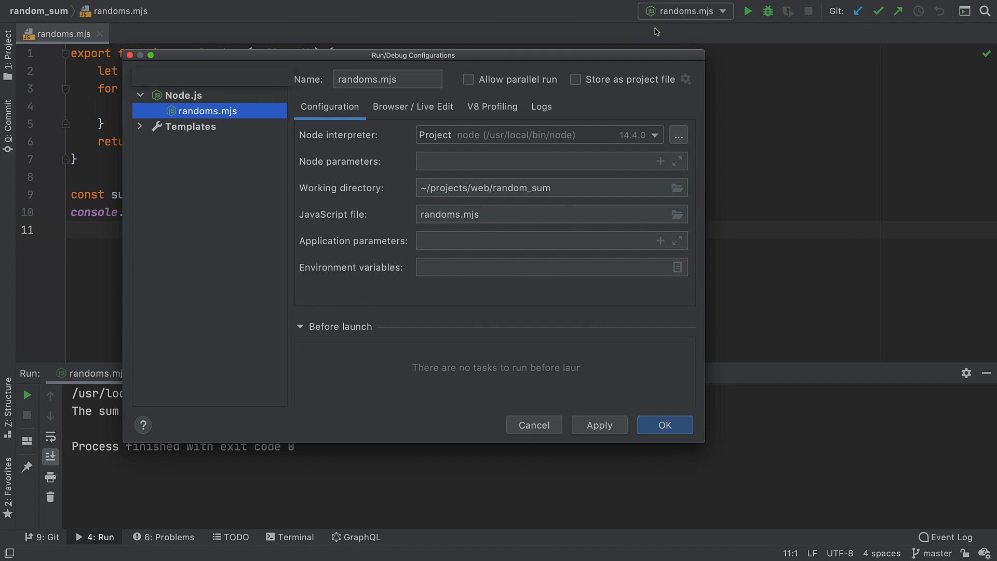
{"action": "left_click", "coordinate": [141, 76]}
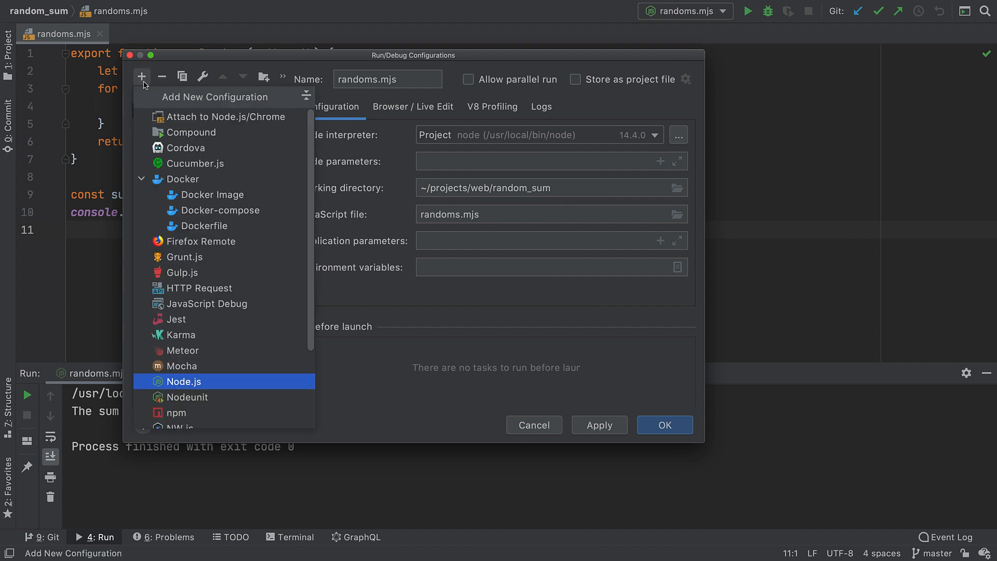
{"action": "left_click", "coordinate": [184, 381]}
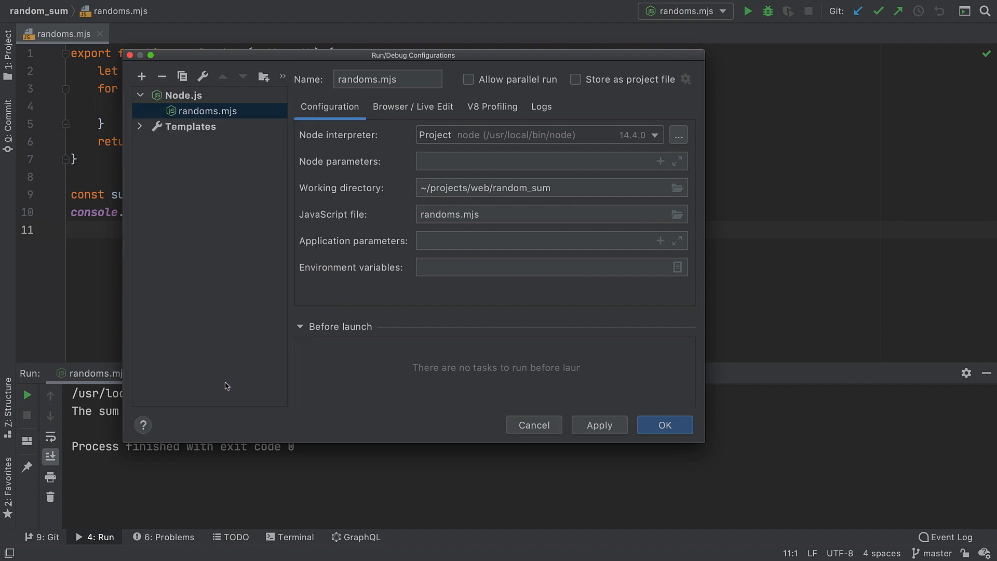
{"action": "left_click", "coordinate": [141, 77]}
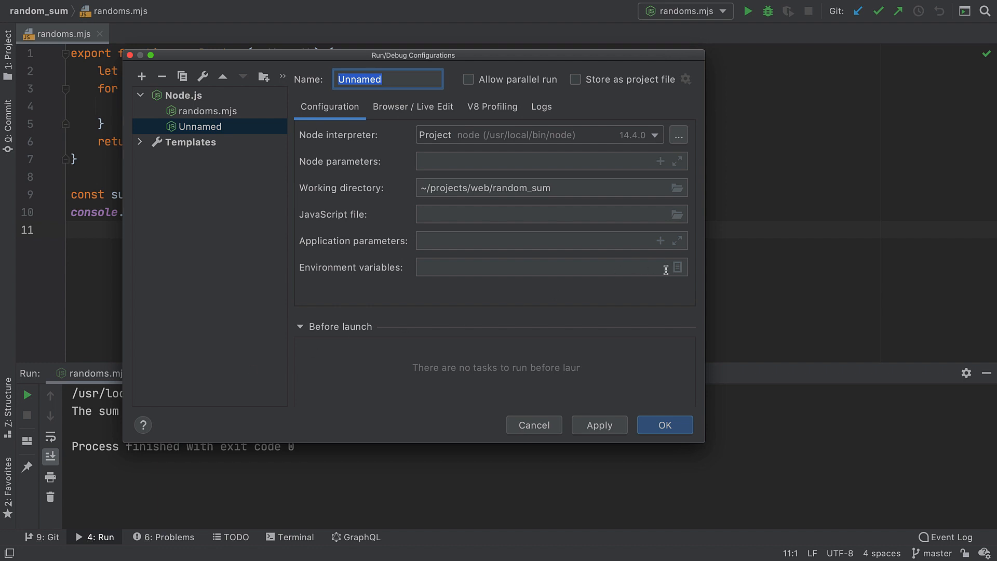
{"action": "left_click", "coordinate": [676, 266]}
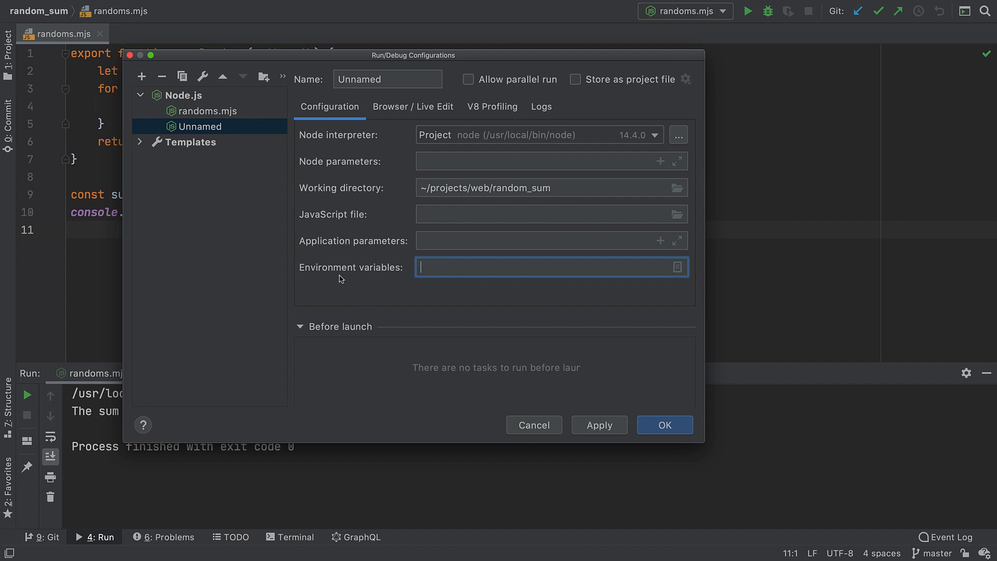
Step: Rename randoms.mjs to 'Get Random', then view the temporary configurations help section
{"action": "left_click", "coordinate": [204, 111]}
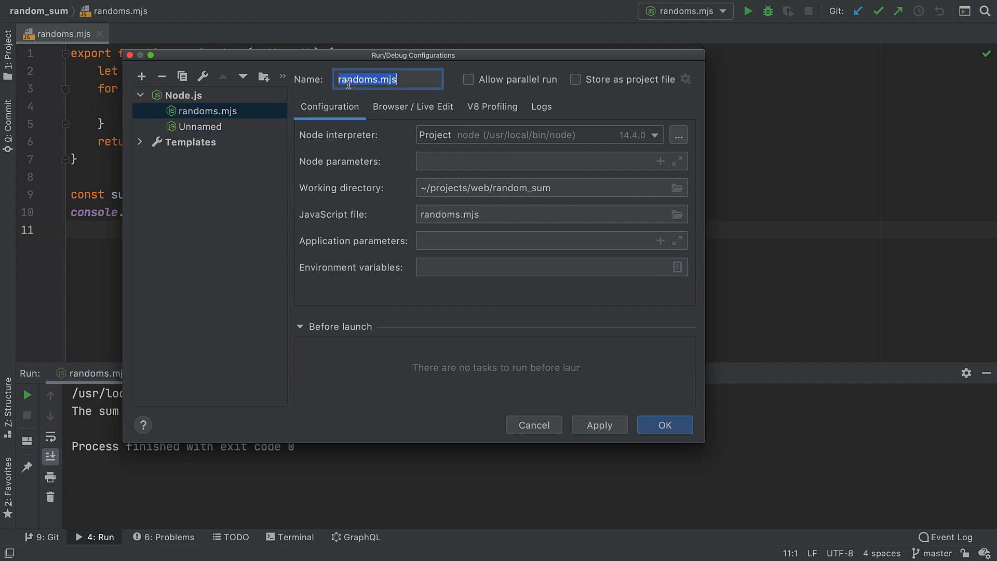
{"action": "type", "text": "Get Random"}
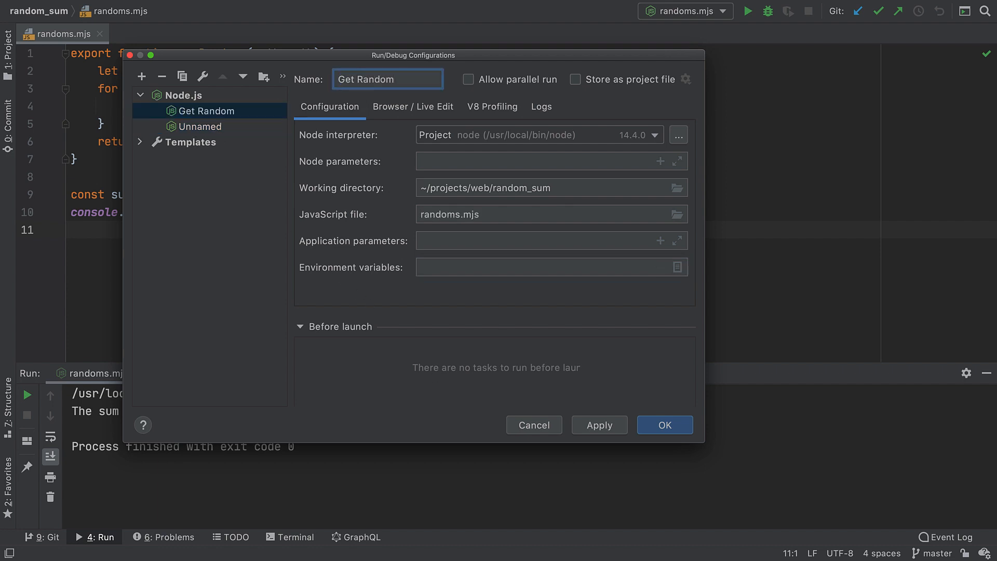
{"action": "left_click", "coordinate": [398, 79]}
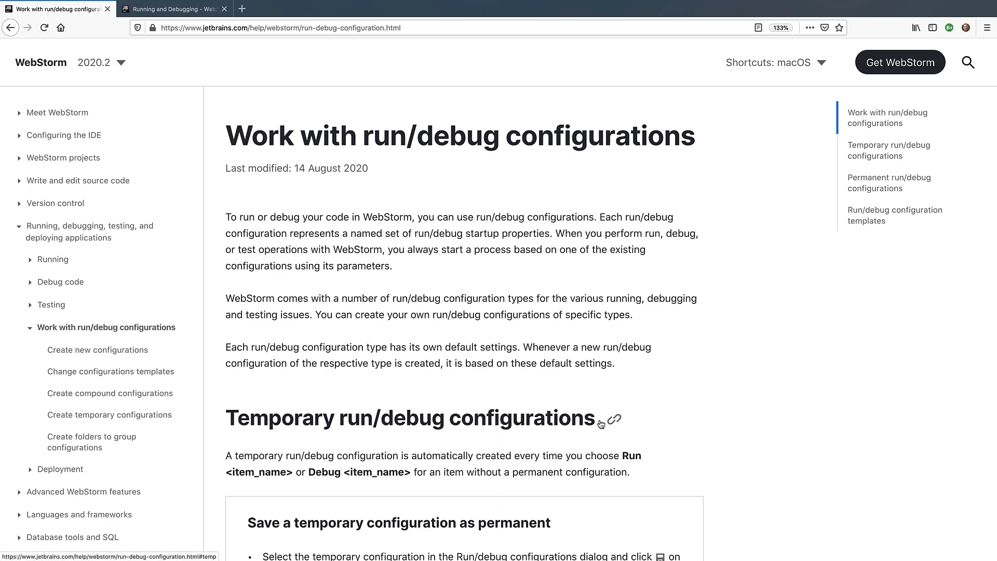
{"action": "left_click", "coordinate": [614, 420]}
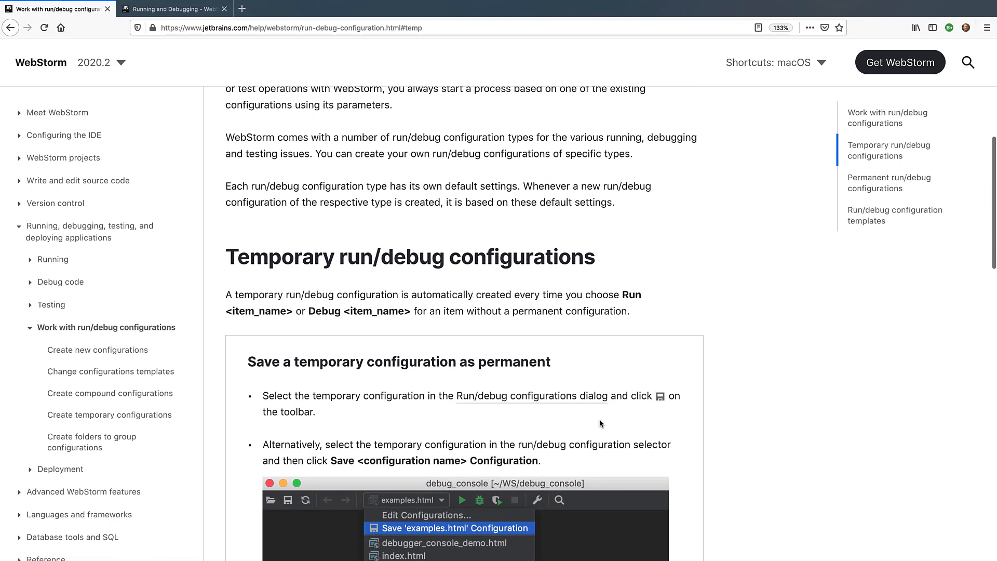
{"action": "scroll", "scroll_direction": "down", "scroll_amount": 3}
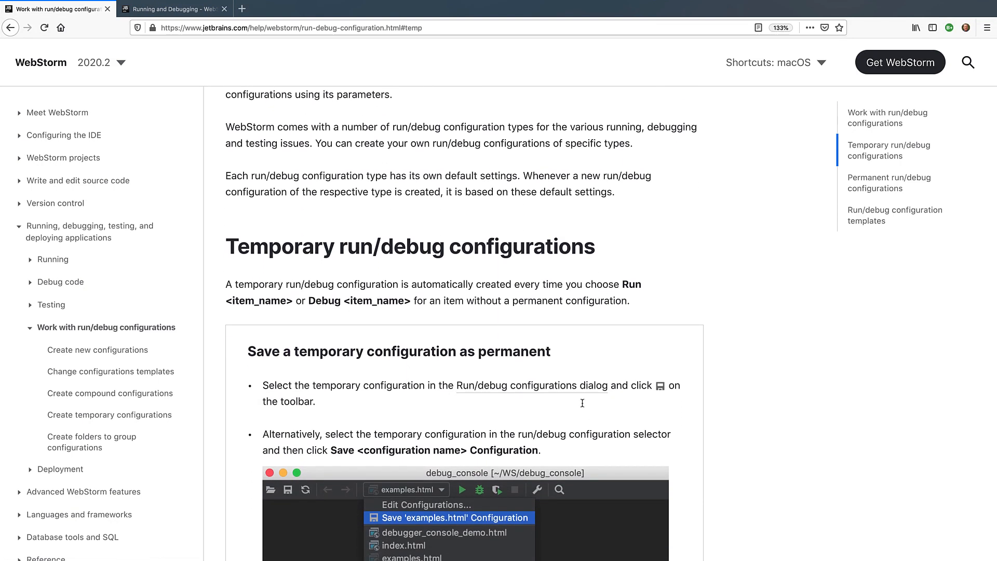
Step: Open the Share Run Configurations tip from the Running and Debugging guide page
{"action": "left_click", "coordinate": [172, 8]}
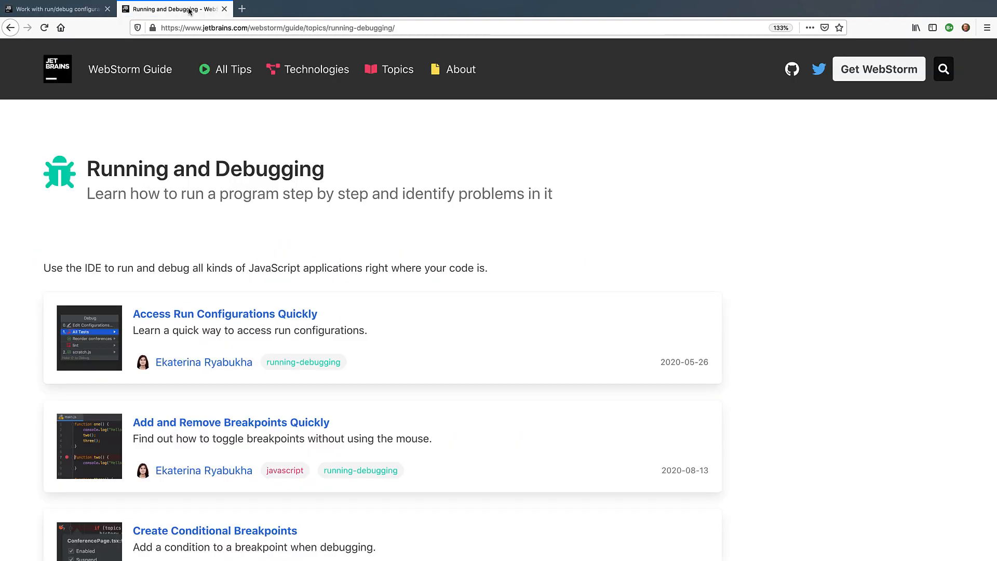
{"action": "mouse_move", "coordinate": [376, 159]}
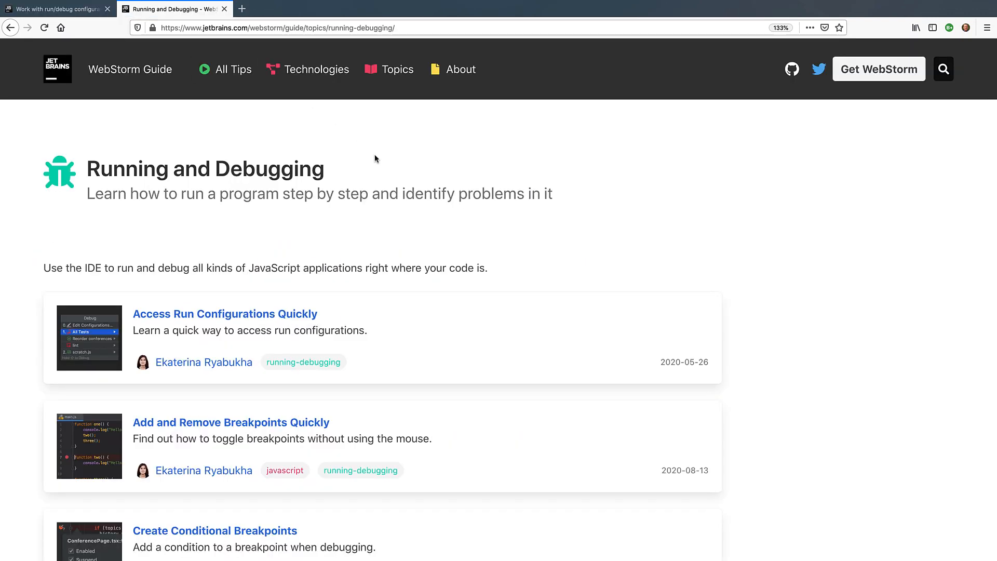
{"action": "scroll", "scroll_direction": "down", "scroll_amount": 3}
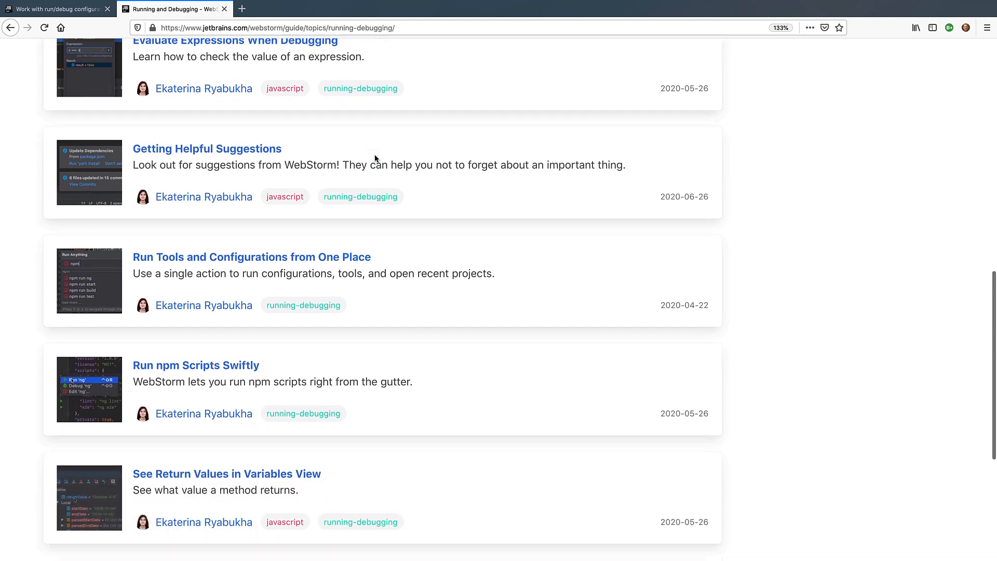
{"action": "scroll", "scroll_direction": "down", "scroll_amount": 3}
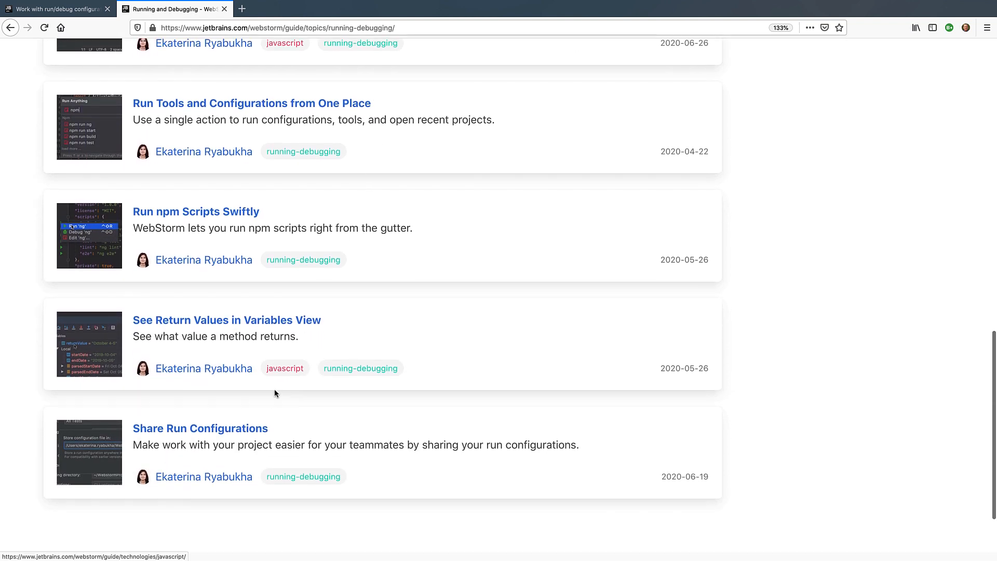
{"action": "left_click", "coordinate": [200, 428]}
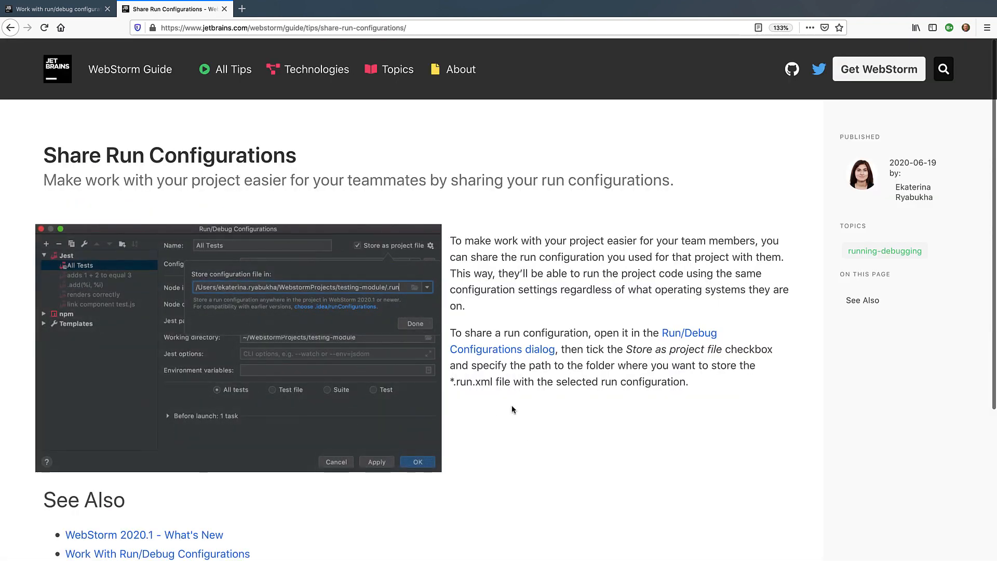